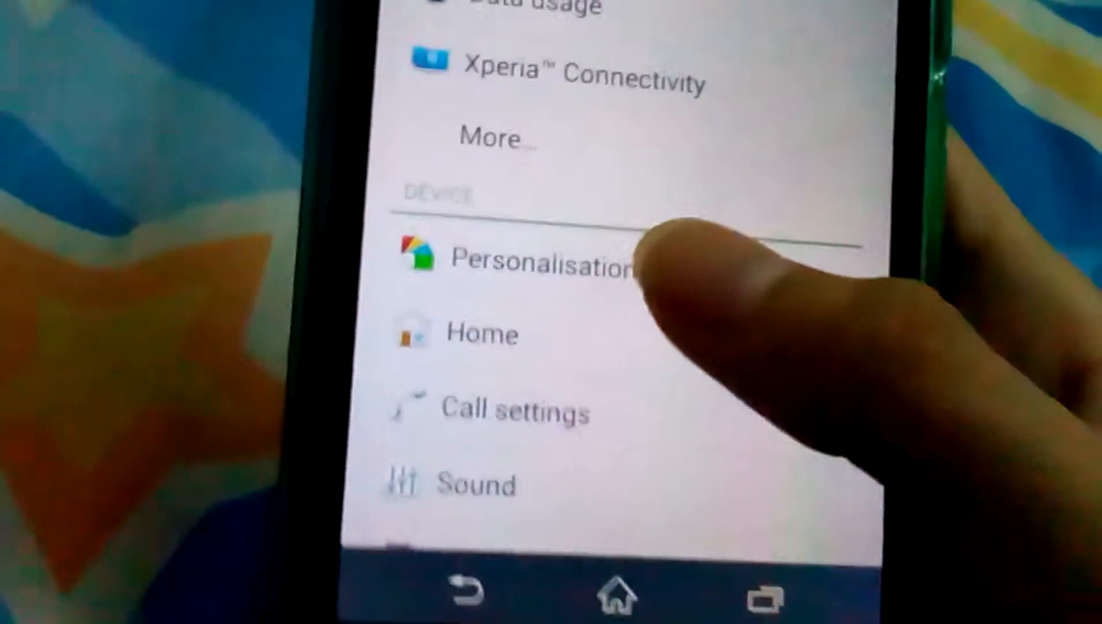
# Open the Android L plus theme in Personalisation and set its wallpaper to Static wallpaper.
pyautogui.click(548, 263)
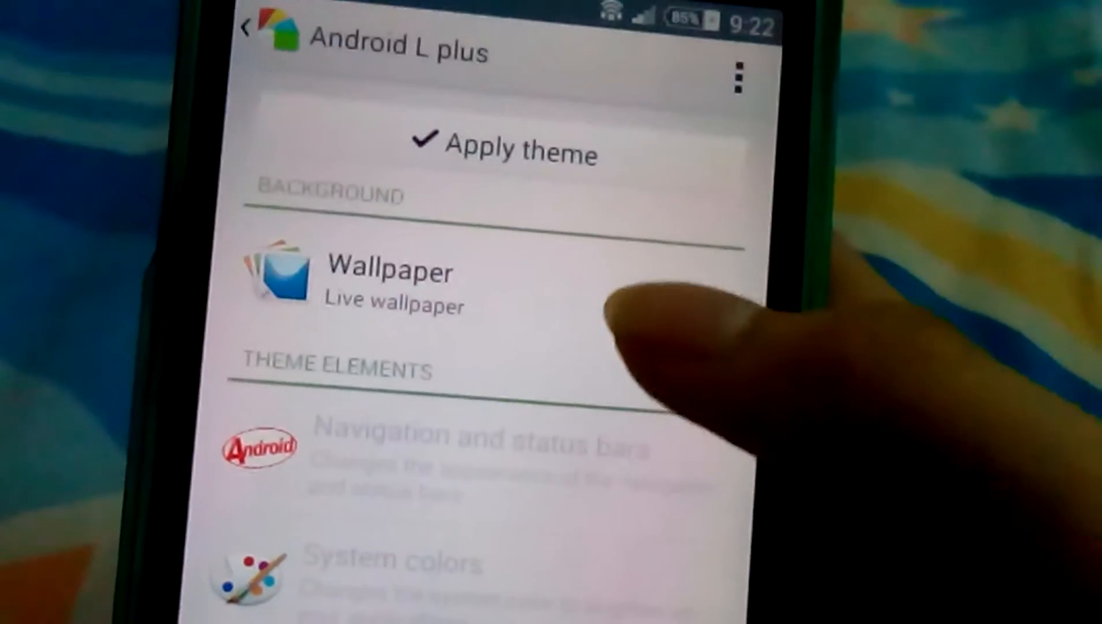
pyautogui.click(362, 280)
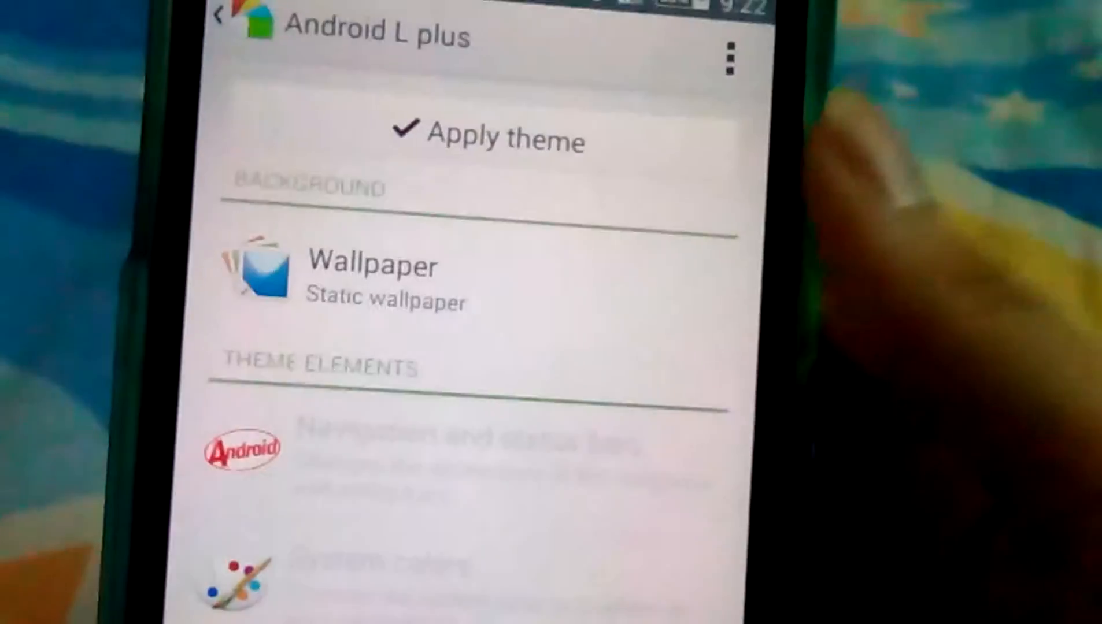